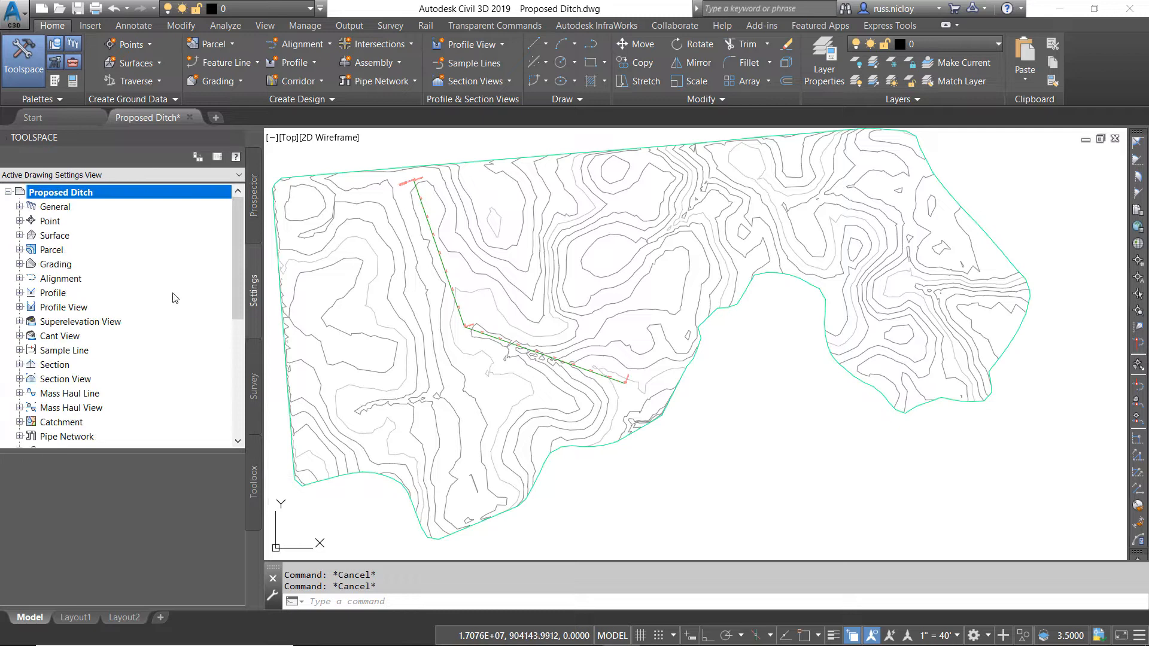
Expand Surface in the Settings tree to reach the Surface Styles collection
left_click(19, 235)
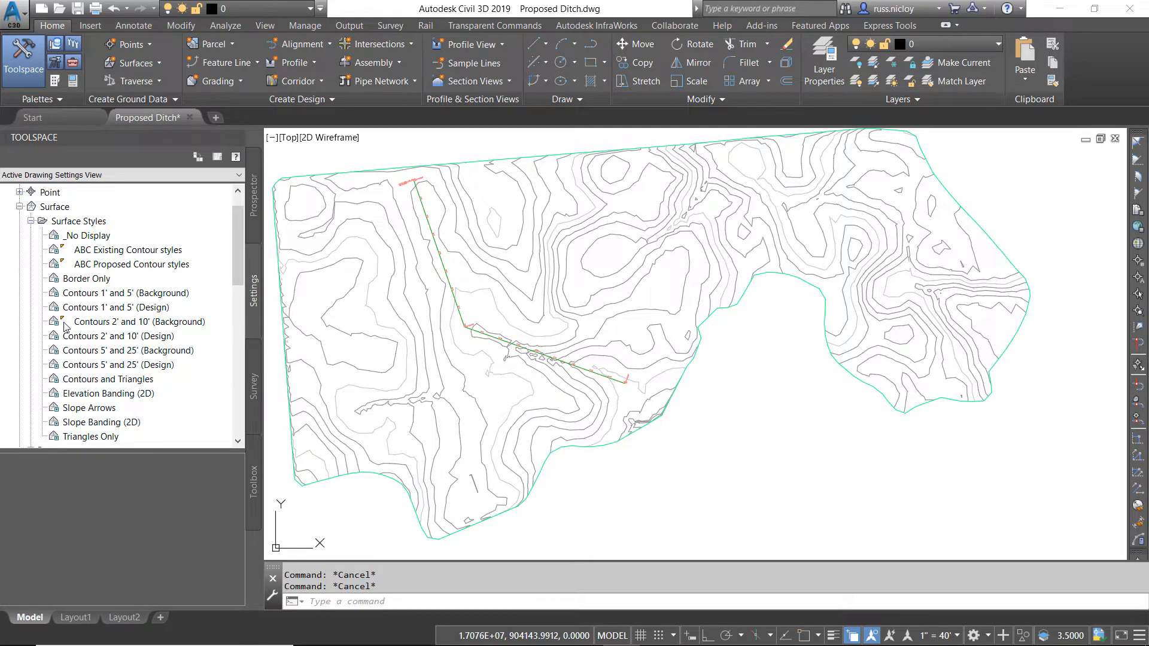
mouse_move(69, 328)
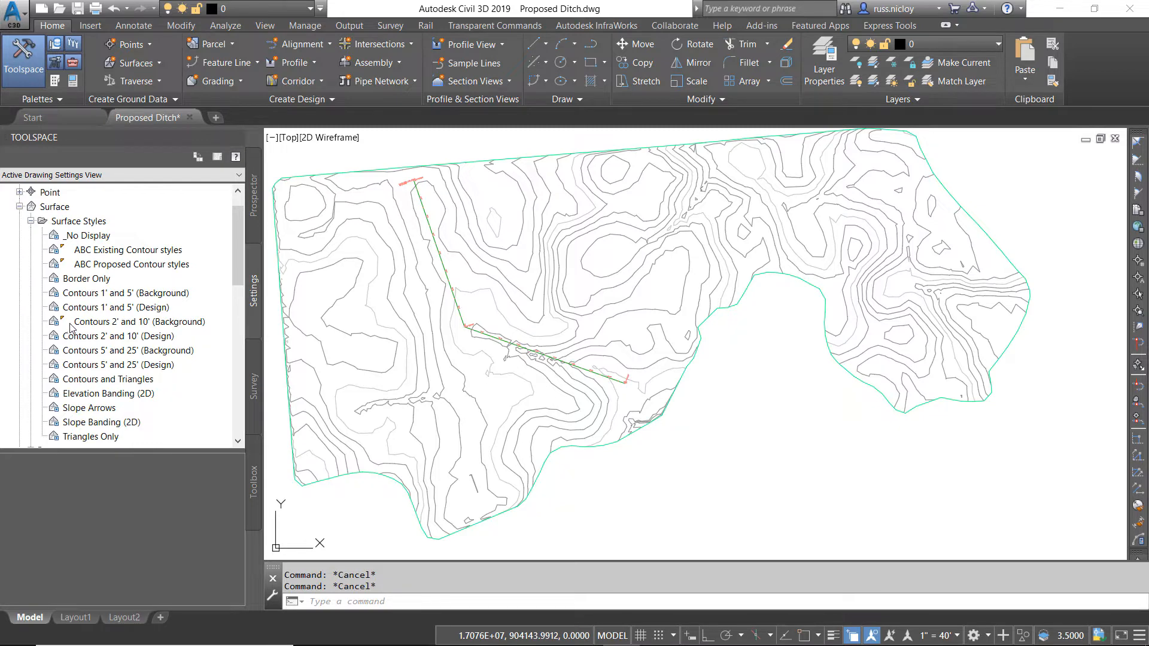
mouse_move(112, 321)
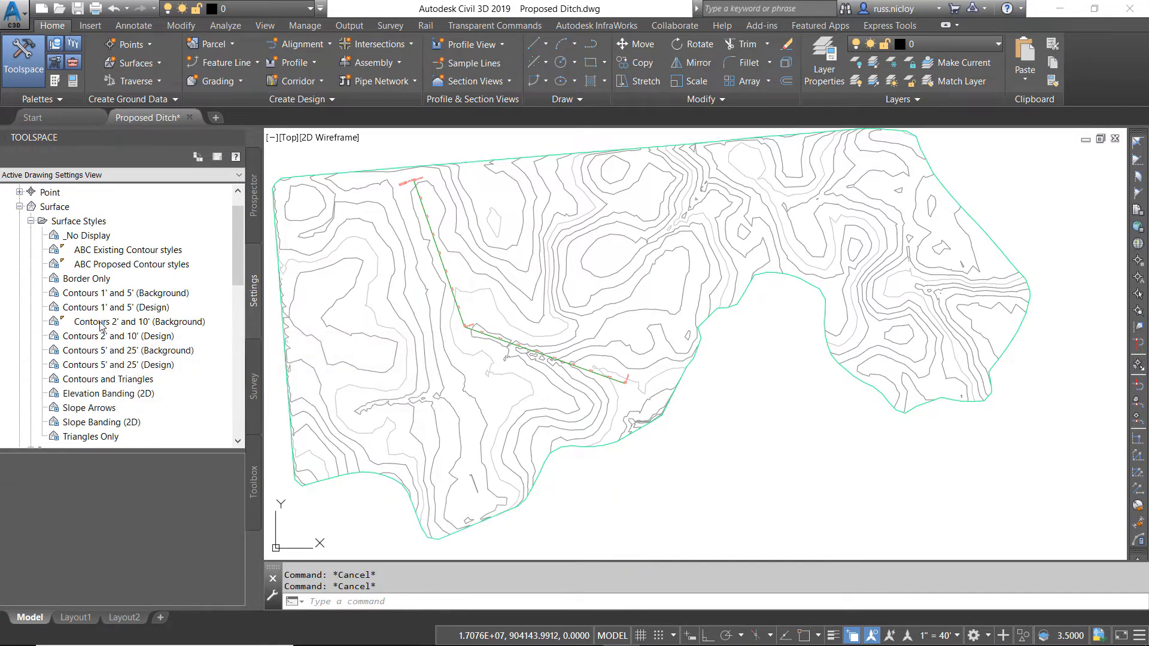
Find references to Contours 2' and 10' (Background), then browse to Tin Surface\Existing in Prospector
right_click(140, 322)
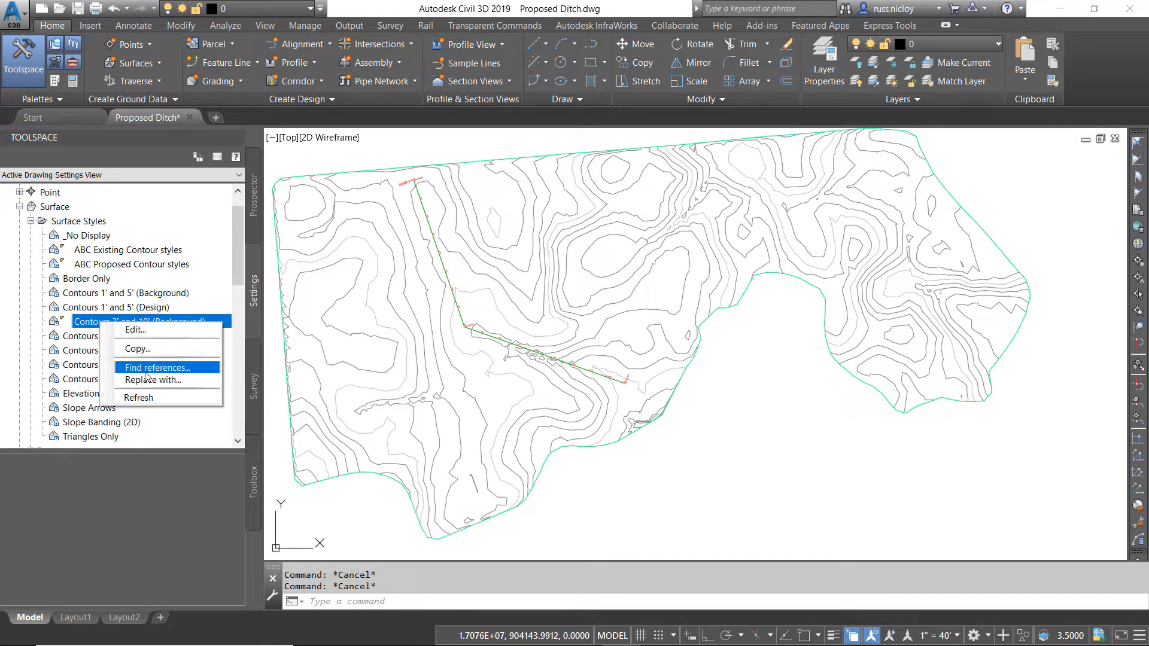
left_click(156, 367)
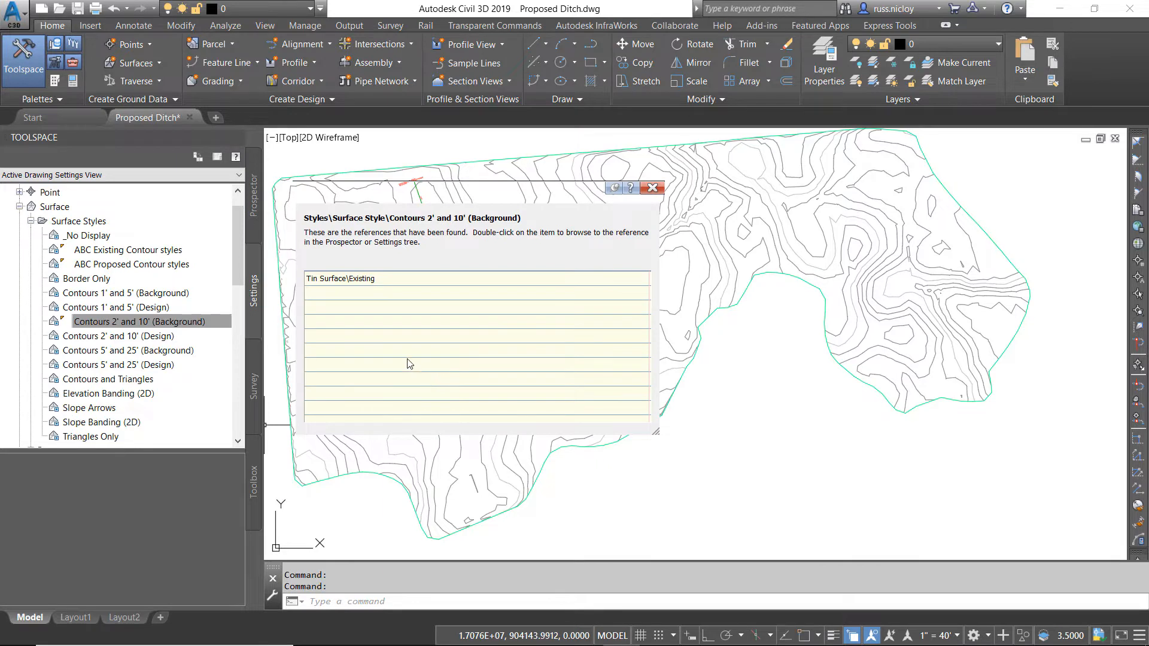
mouse_move(339, 298)
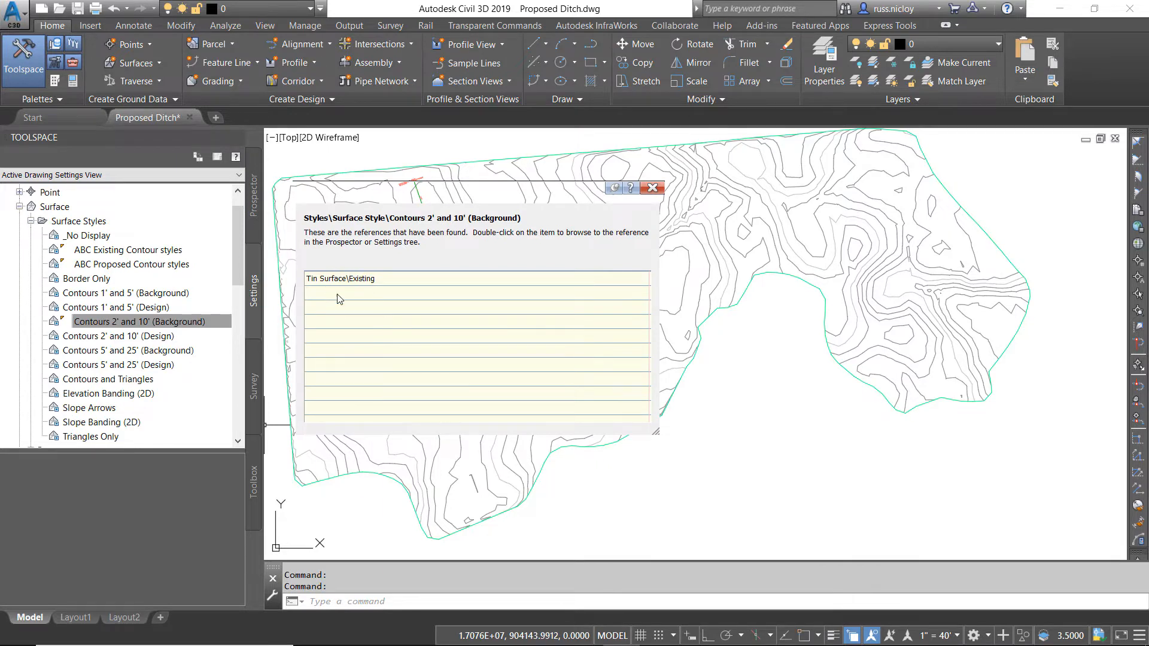
right_click(339, 279)
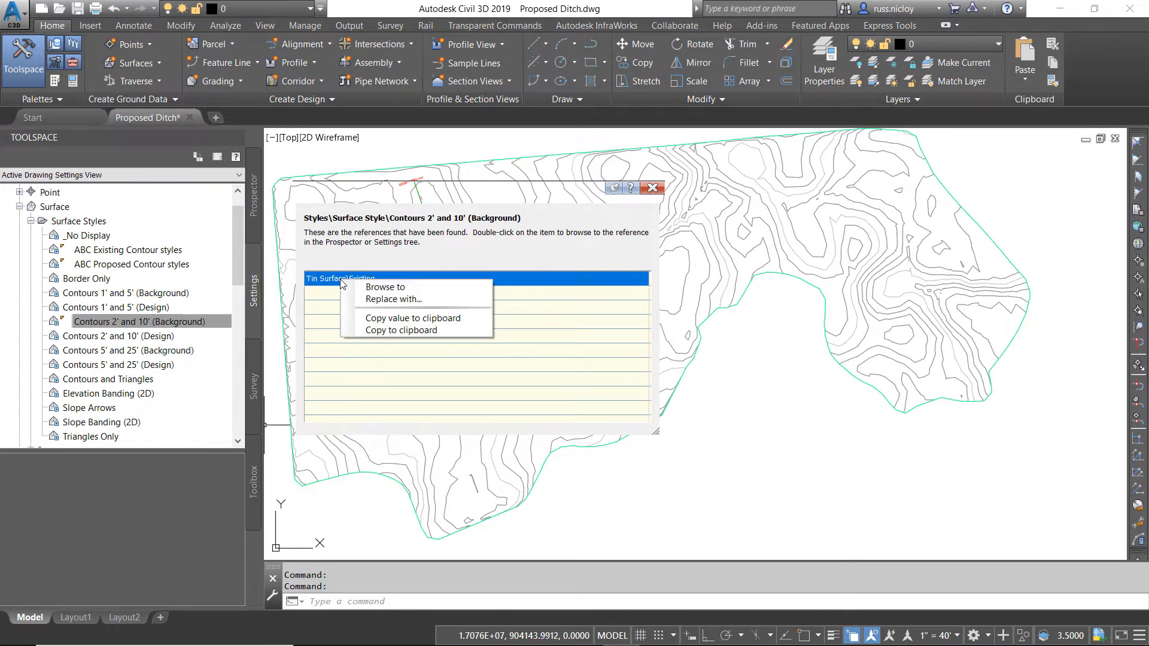
left_click(385, 287)
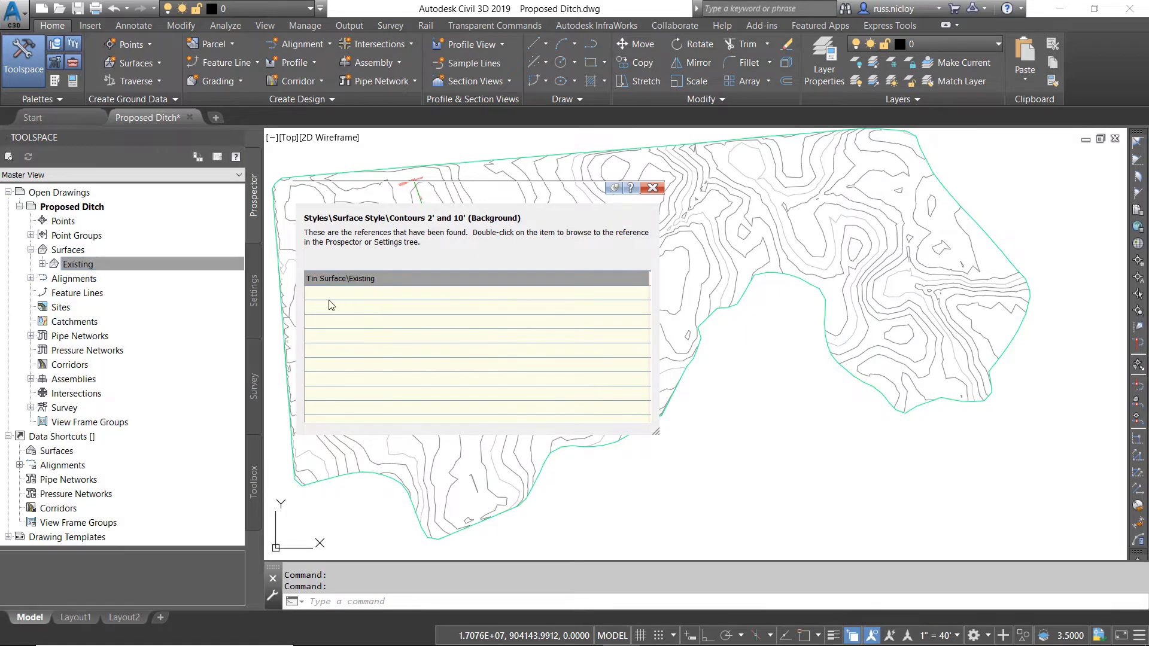
left_click(78, 264)
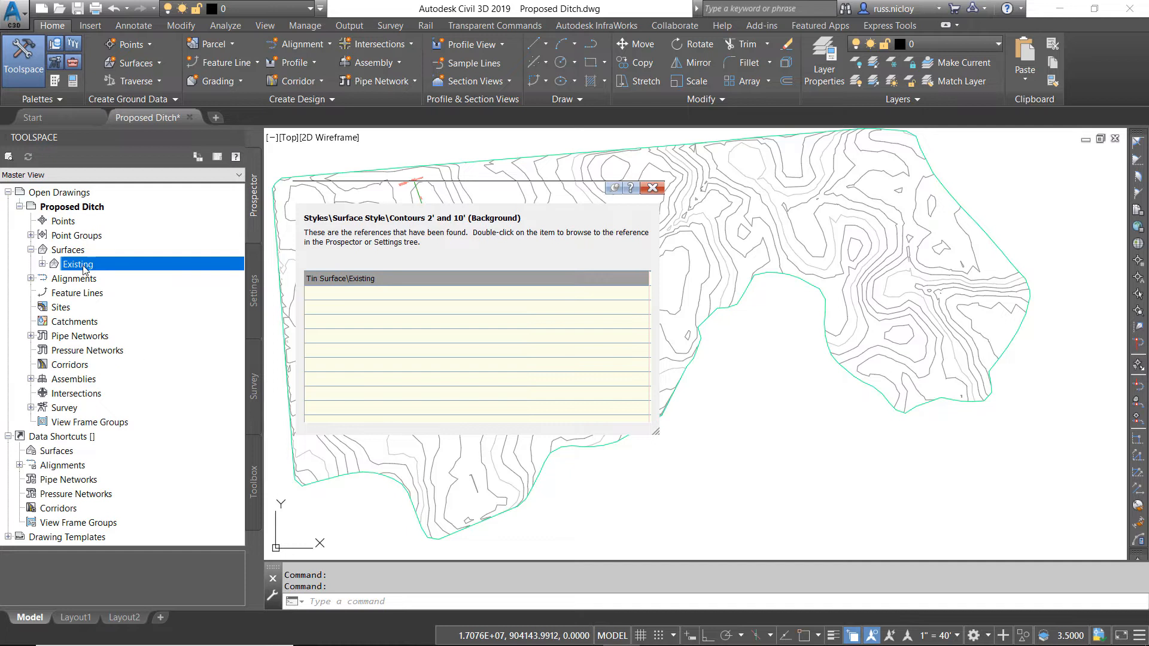
mouse_move(103, 272)
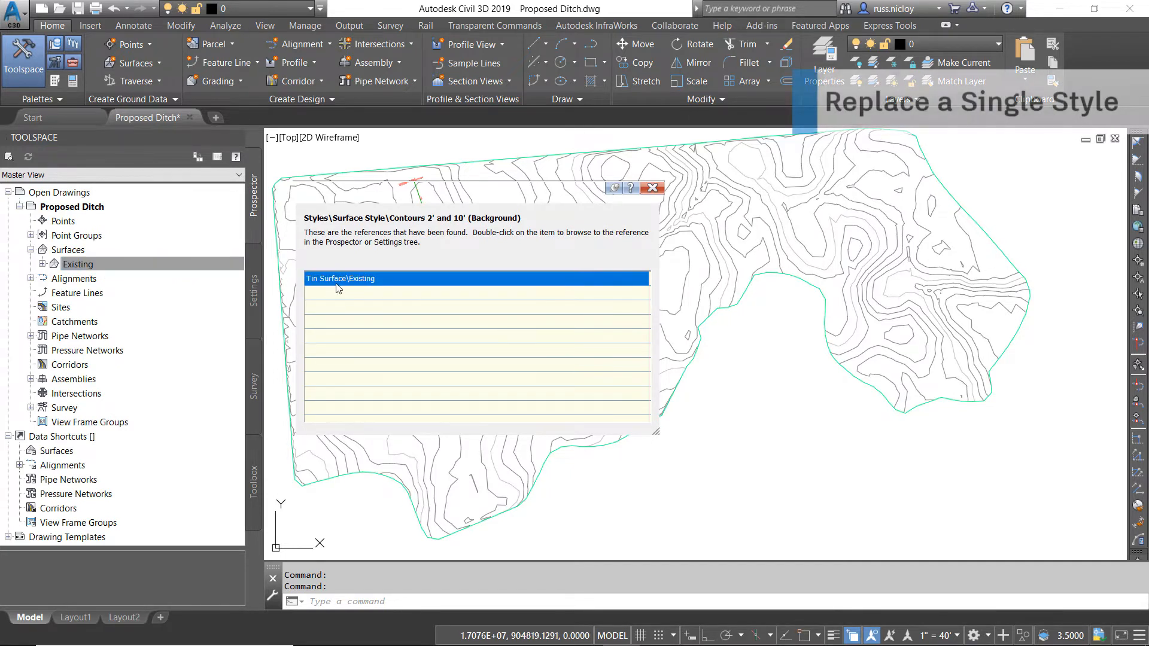
Replace the Existing surface's style reference with ABC Proposed Contour styles and acknowledge the success message
right_click(340, 278)
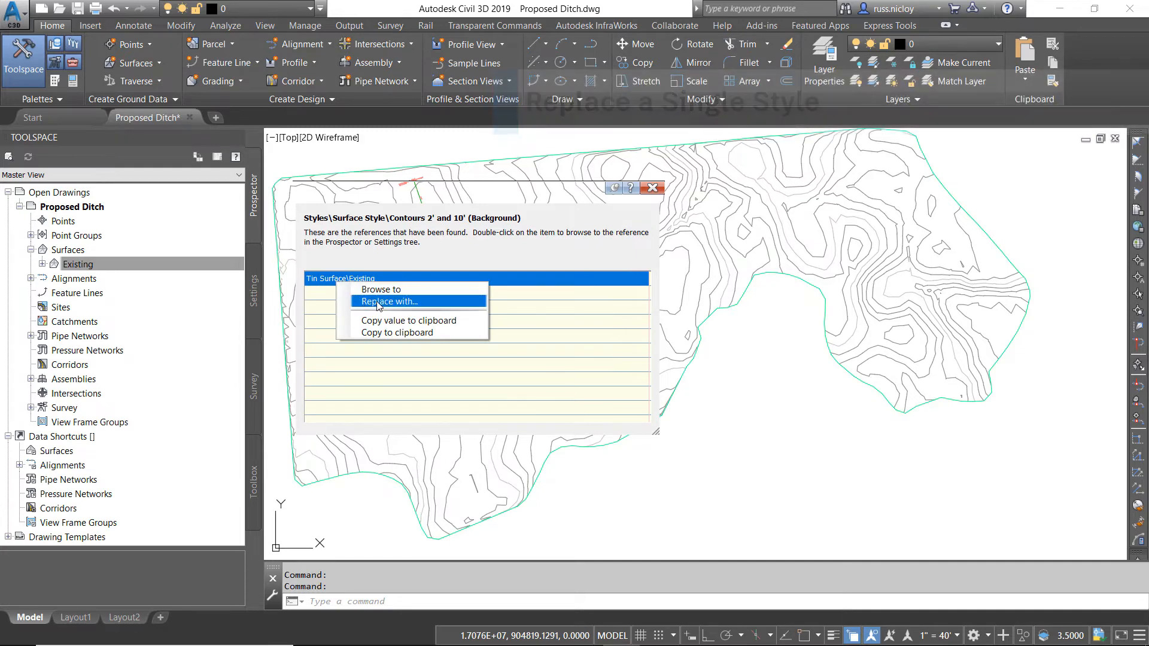
left_click(389, 301)
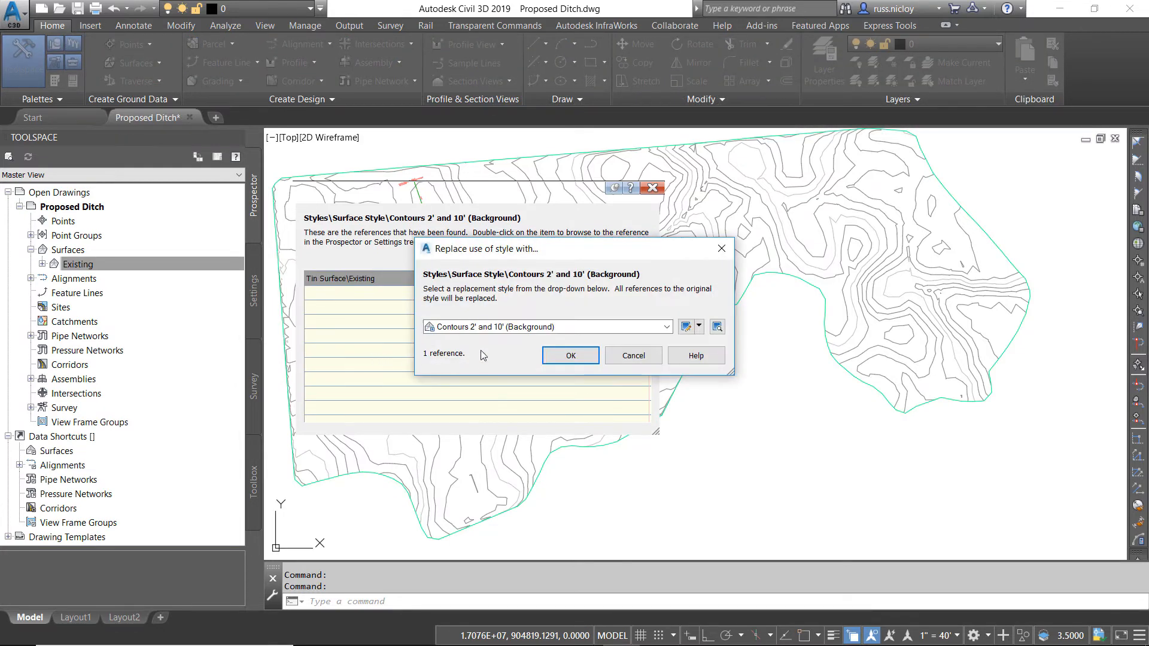
left_click(662, 326)
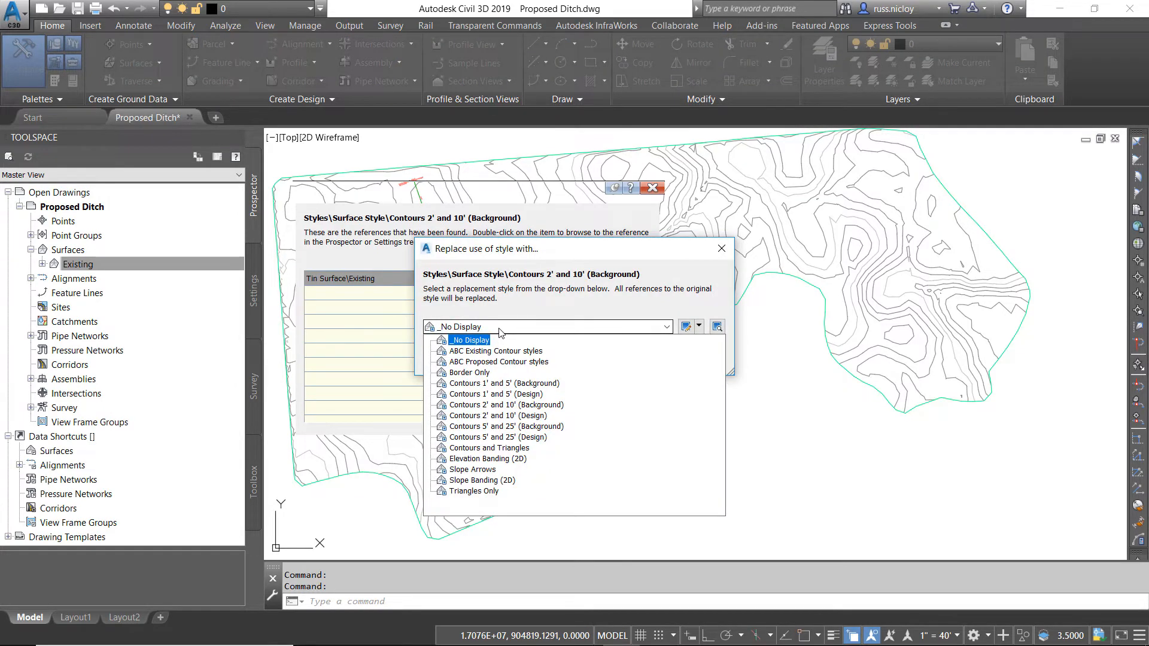
left_click(497, 362)
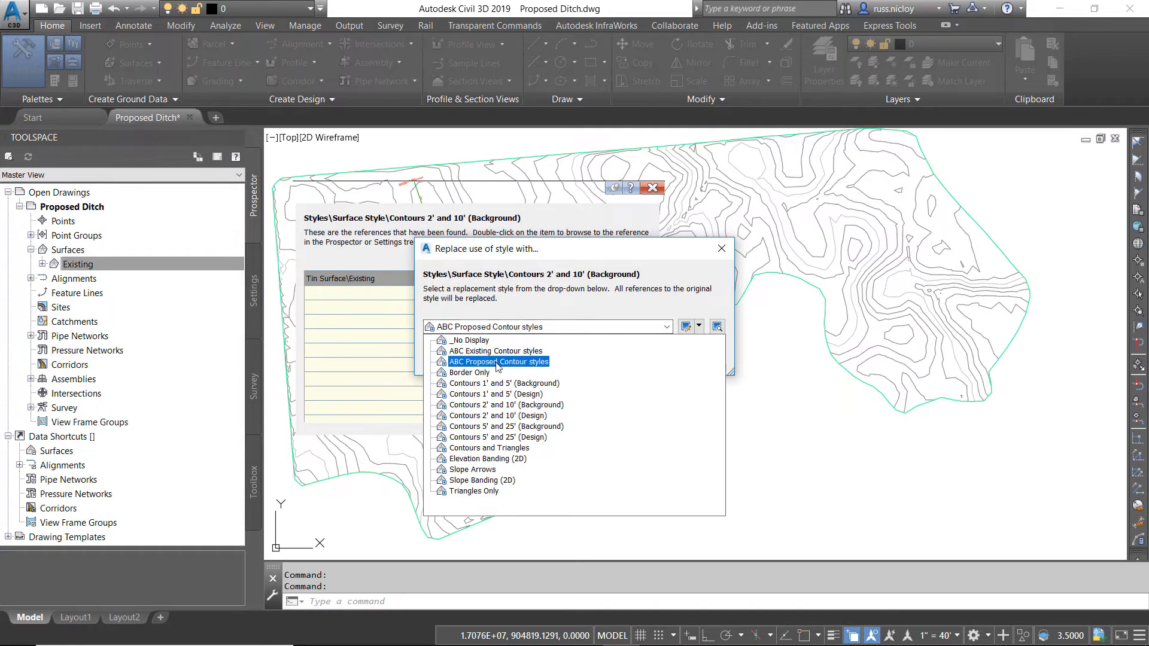
left_click(499, 362)
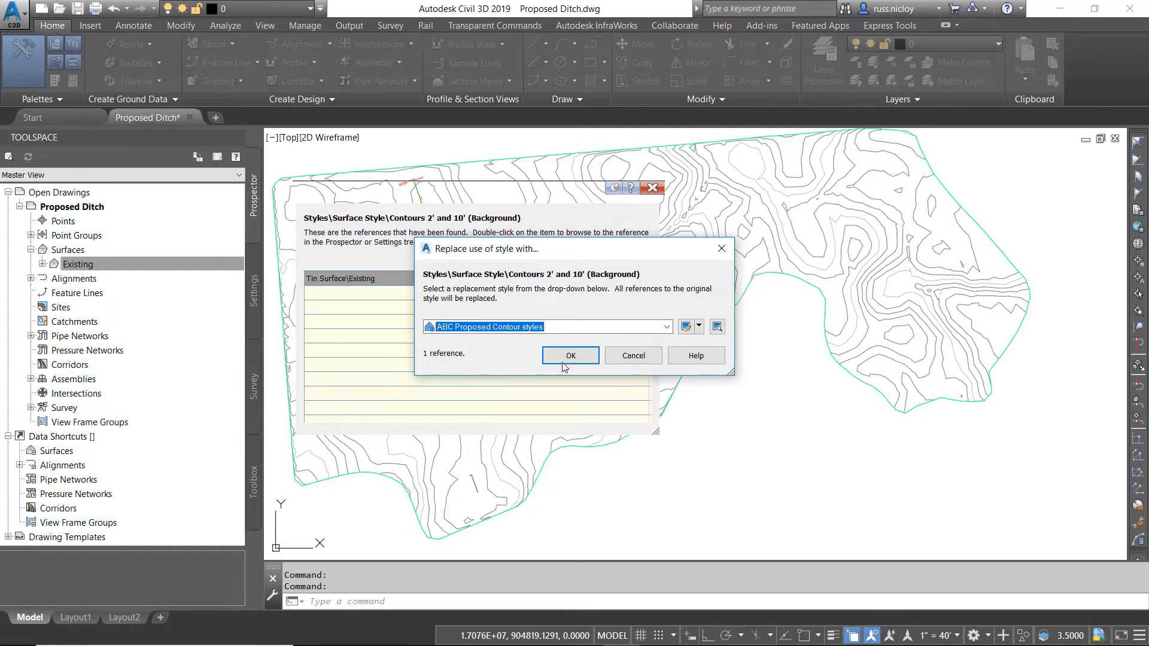
left_click(571, 356)
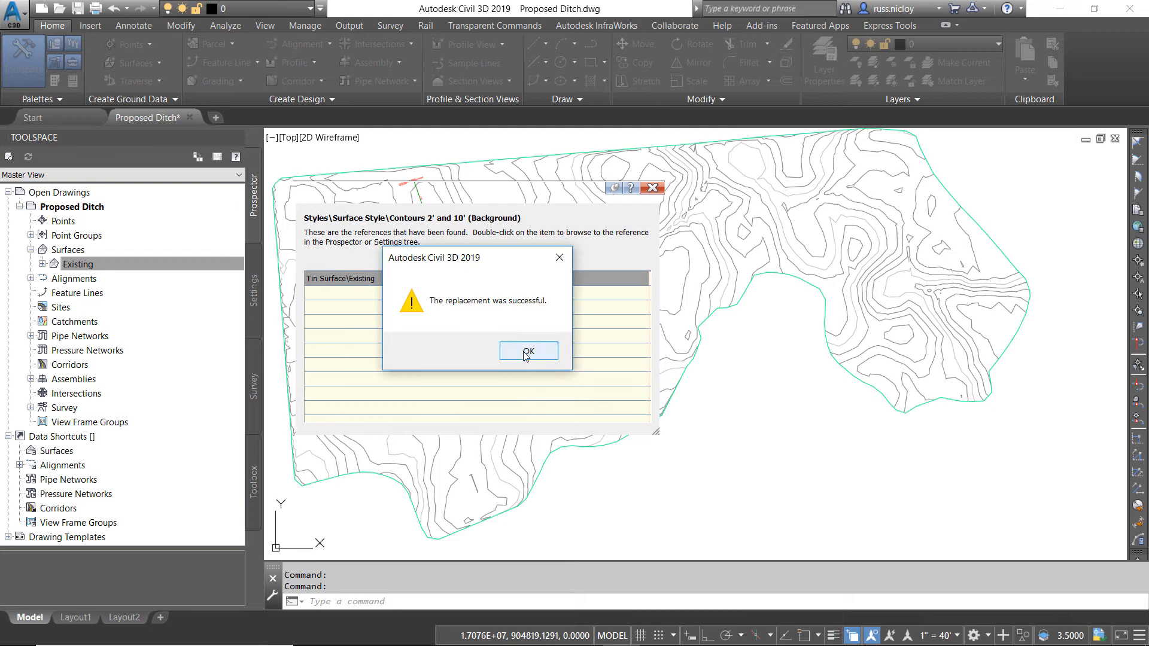
left_click(528, 351)
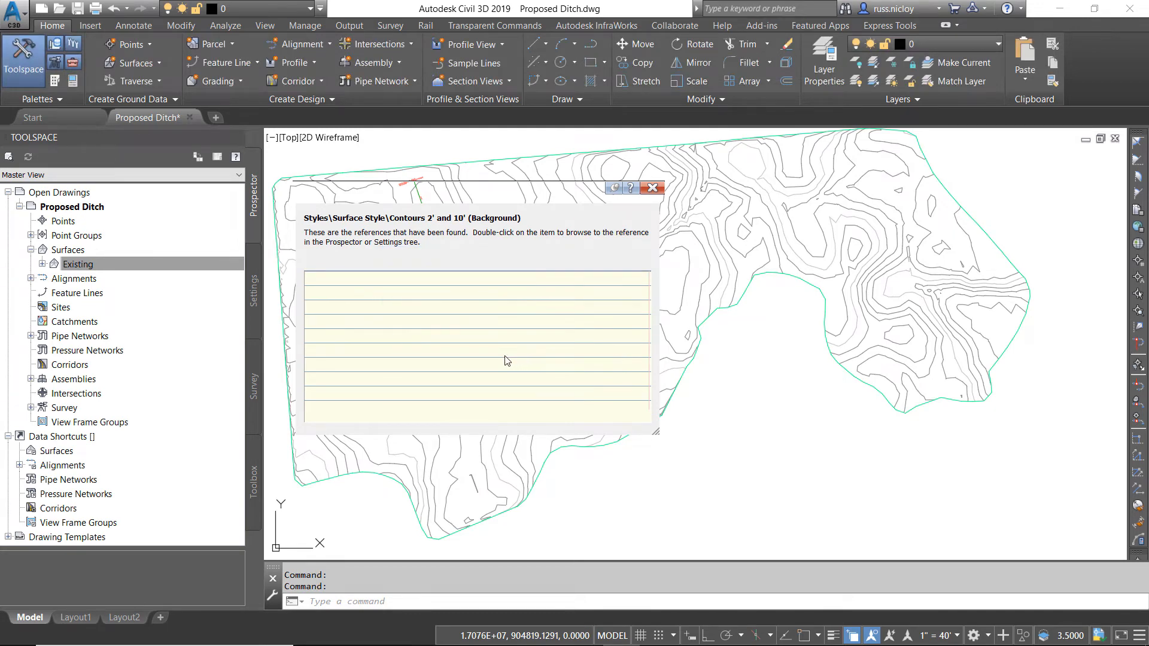
Dismiss the empty references list and expand Surface > Surface Styles in settings
left_click(255, 286)
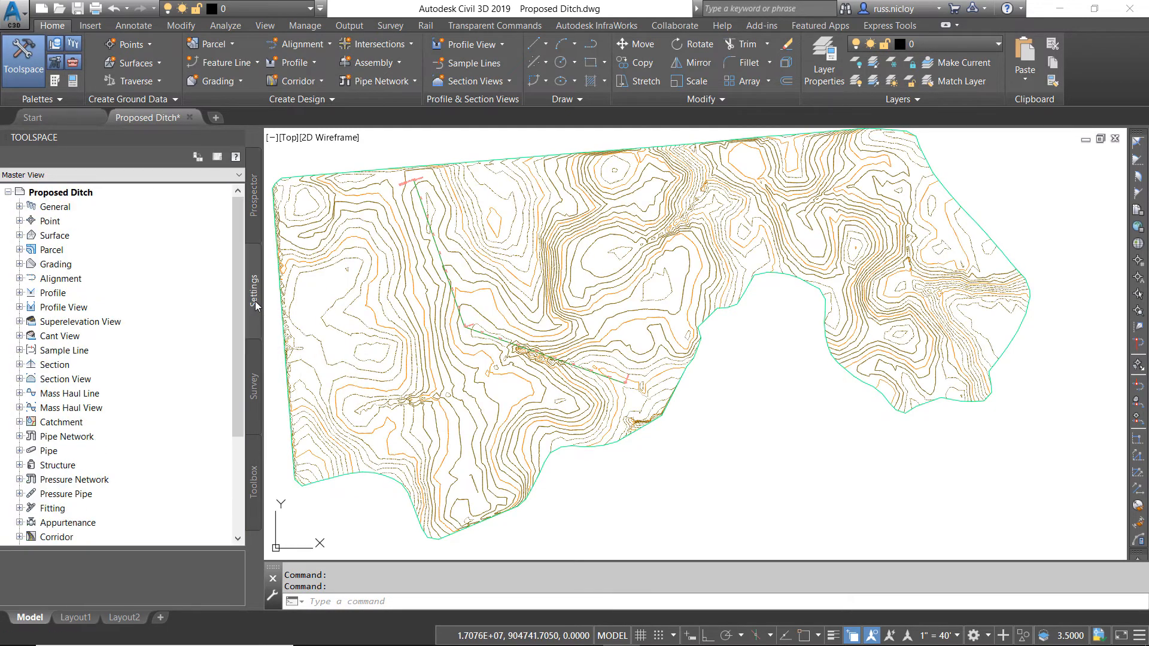
left_click(19, 235)
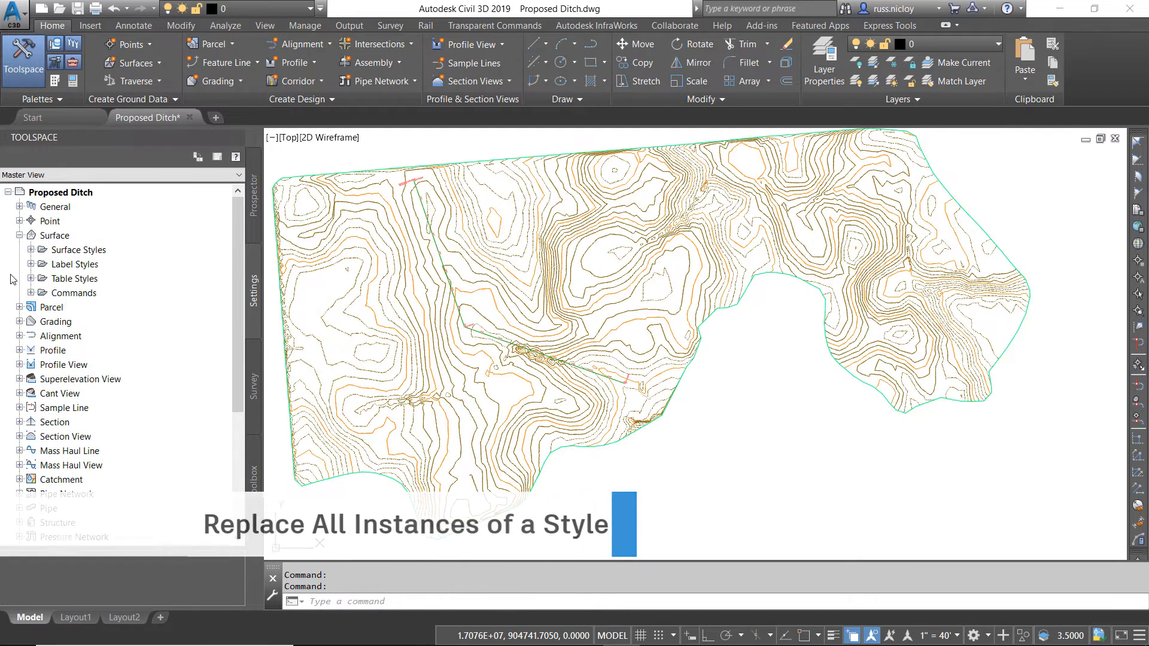
left_click(30, 250)
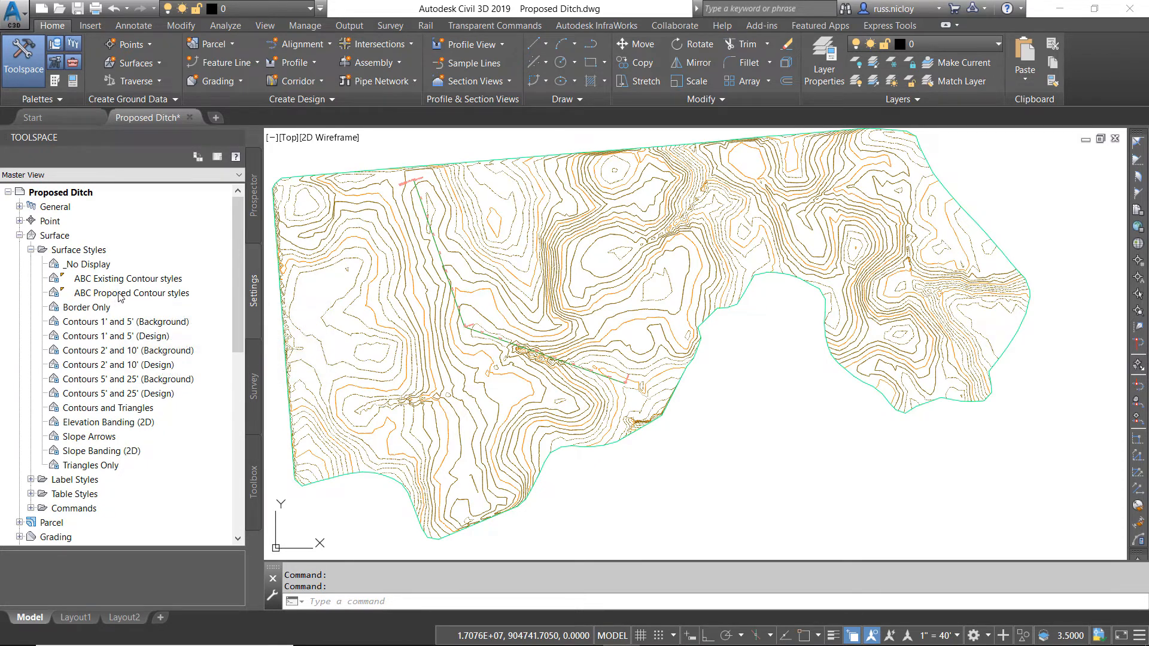
Swap all three ABC Proposed Contour styles references to Contours 1' and 5' (Background)
right_click(133, 293)
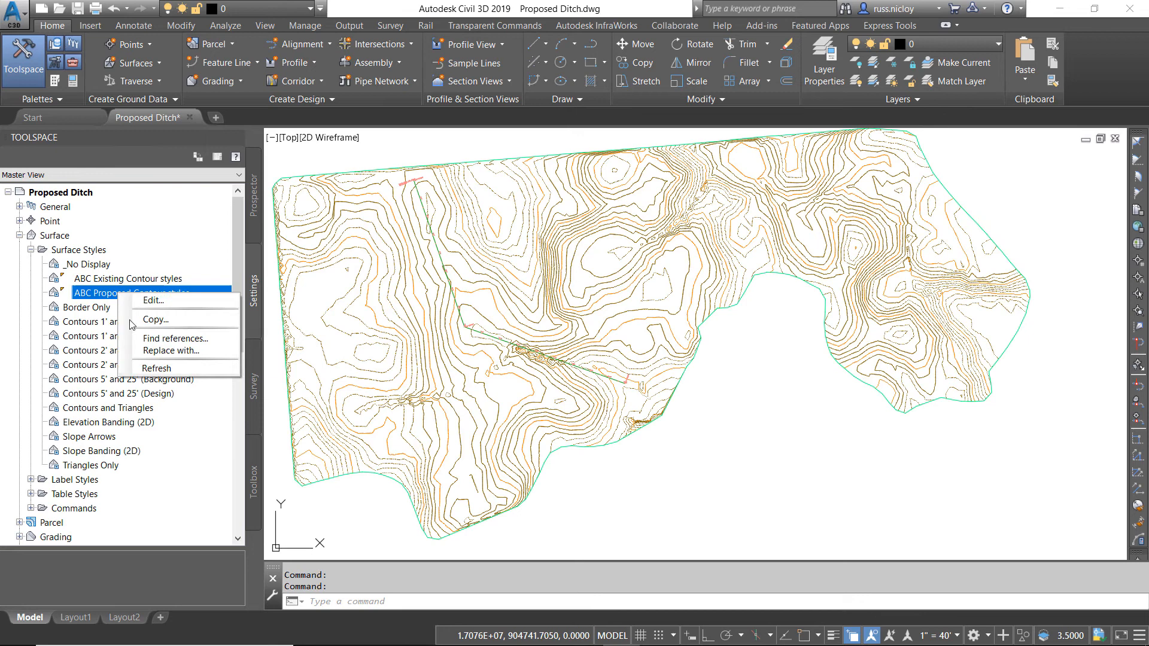
left_click(176, 349)
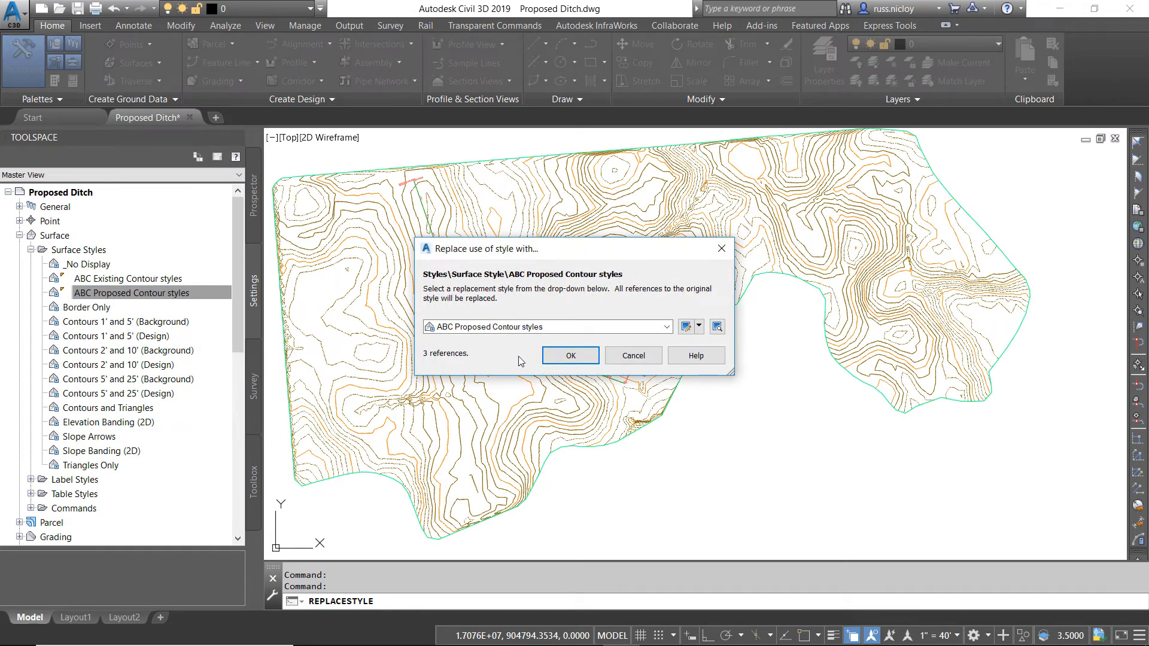
left_click(664, 327)
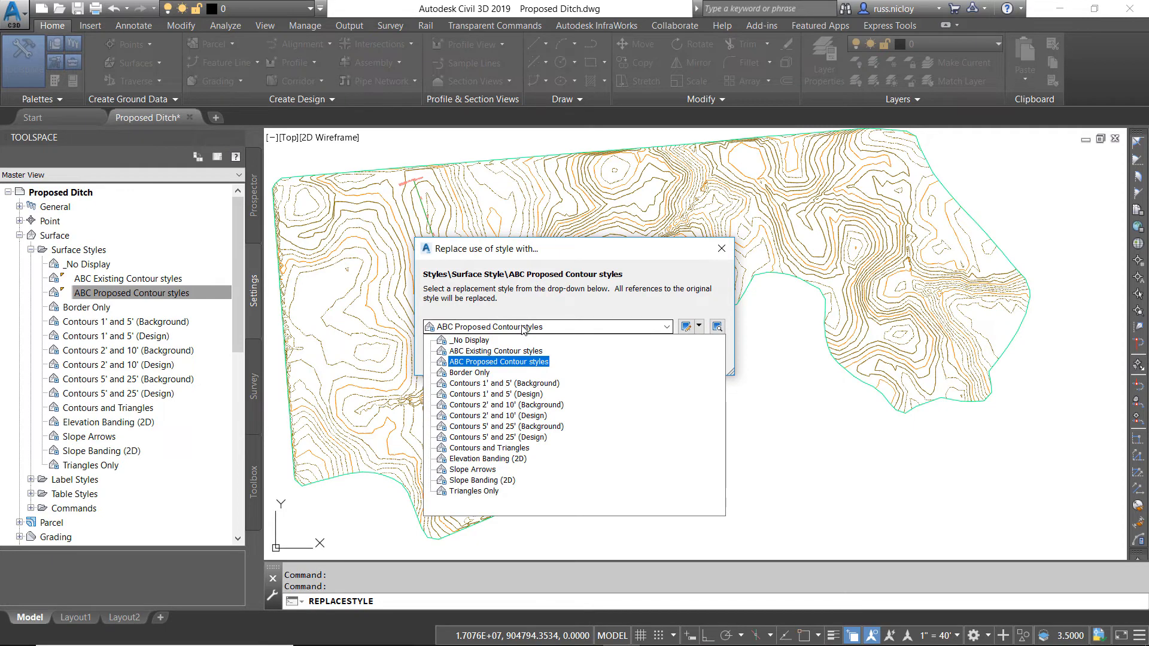
left_click(504, 383)
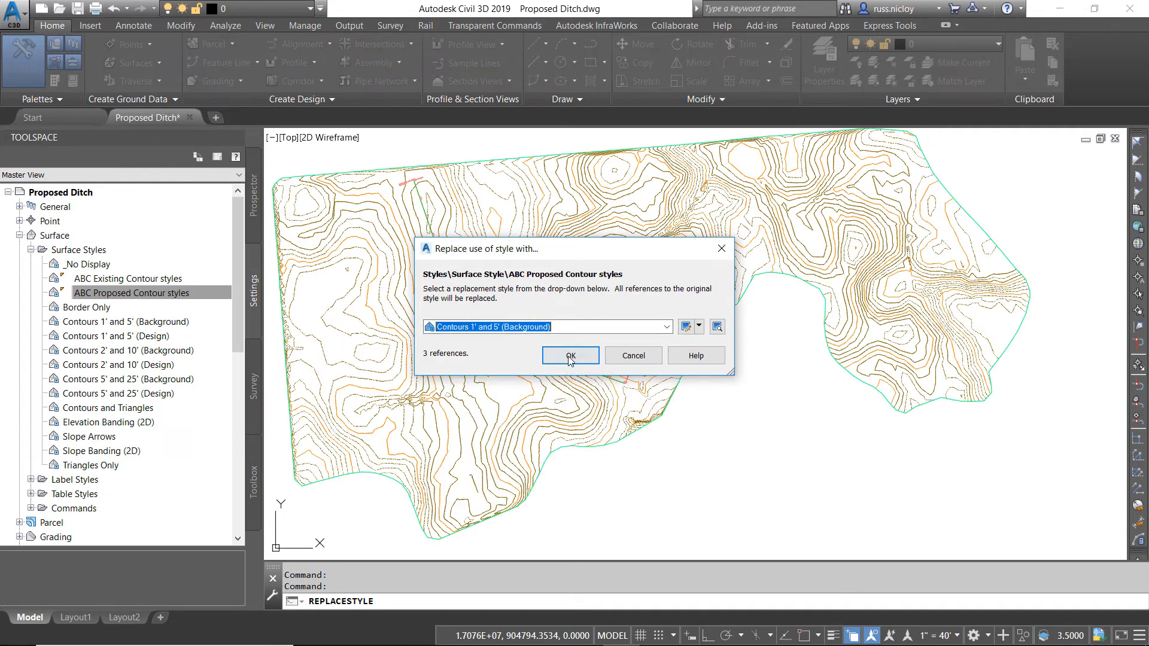
left_click(571, 355)
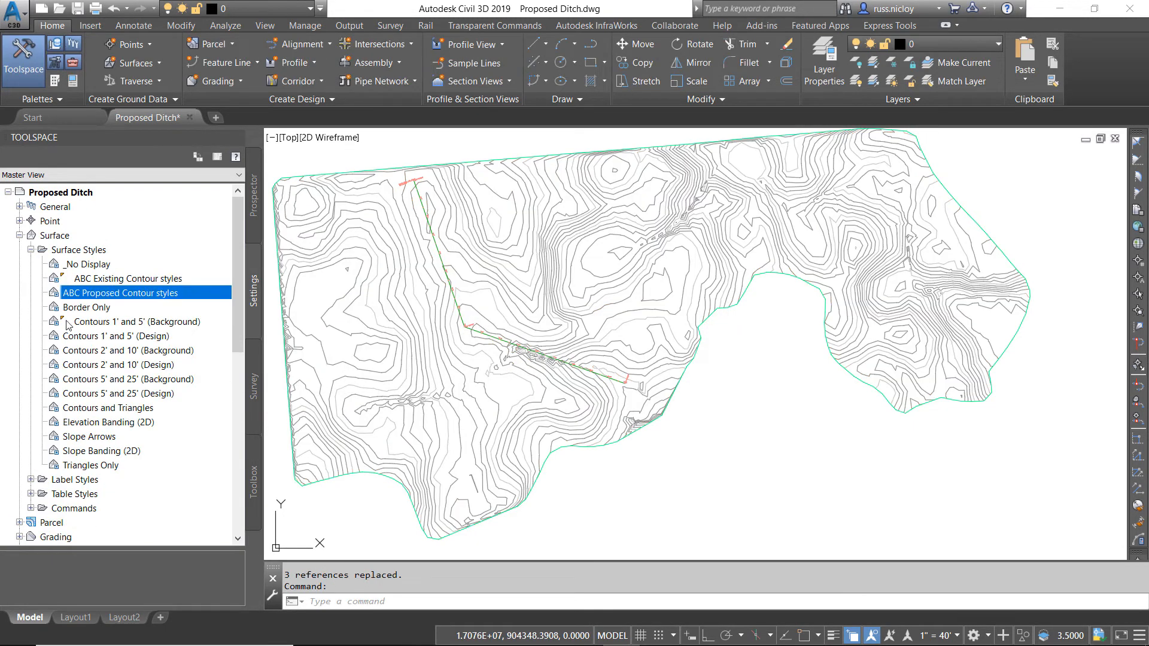